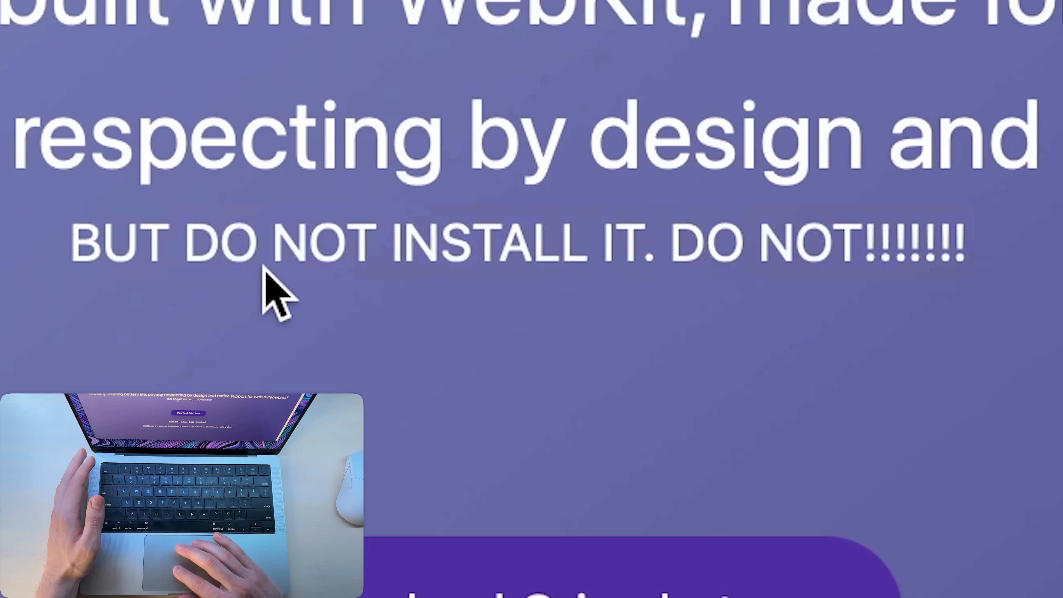
{"action": "mouse_move", "coordinate": [581, 325]}
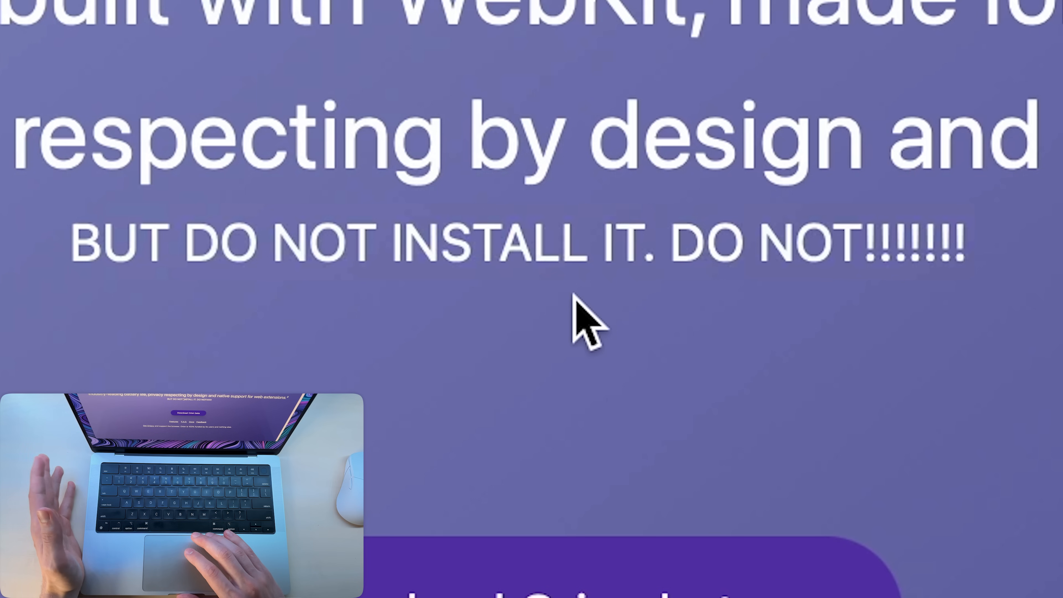
Bring up the Kagi Docs Website Settings page as the single side tab.
{"action": "left_click", "coordinate": [455, 10]}
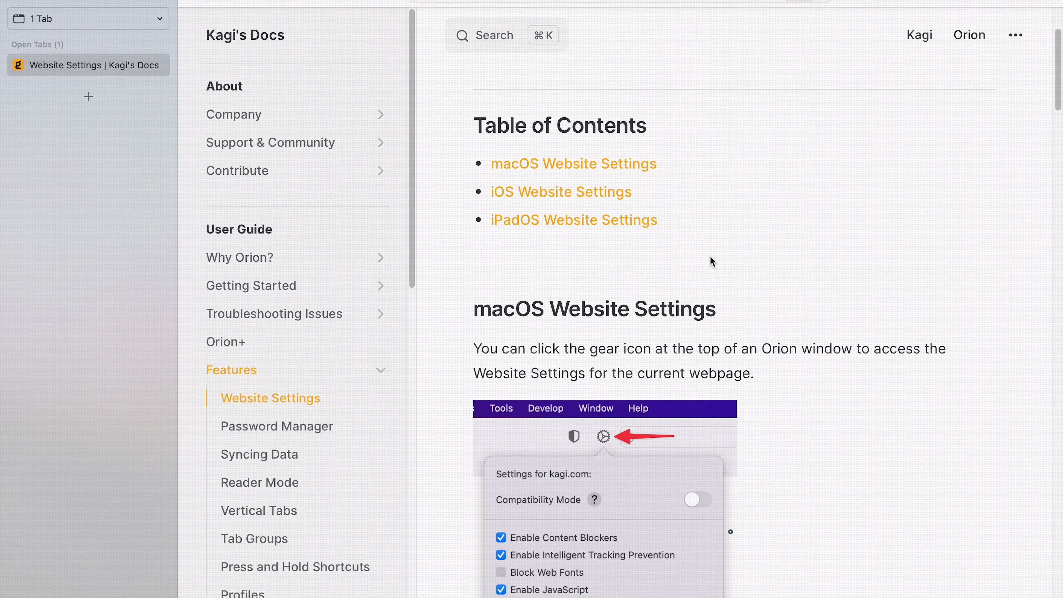
Scroll the empty start page in the compact-toolbar window.
{"action": "scroll", "scroll_direction": "down", "scroll_amount": 3}
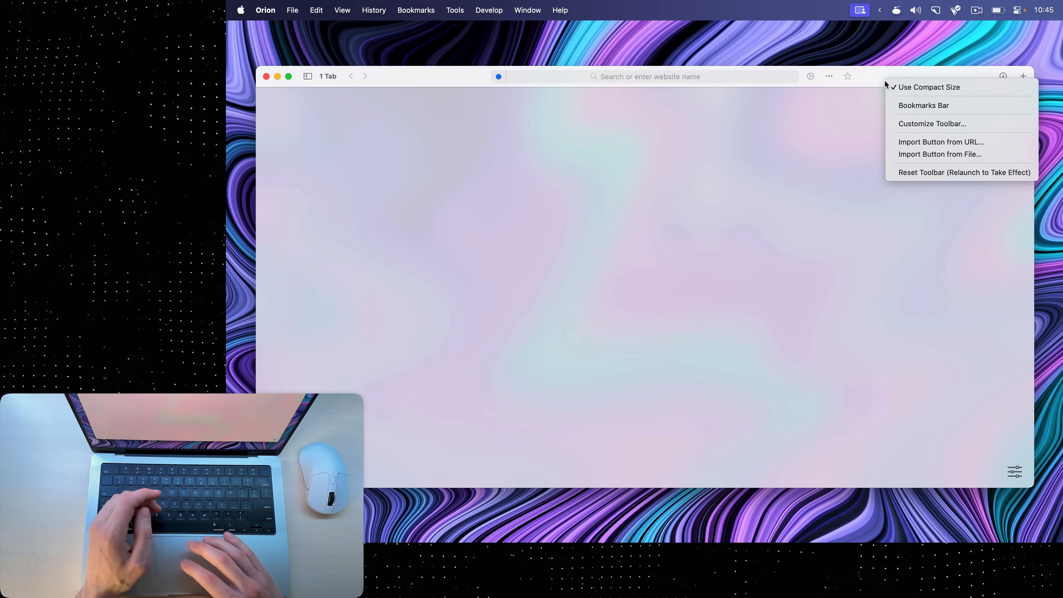
Briefly switch the toolbar to full size, then toggle the start page's Favorites section.
{"action": "left_click", "coordinate": [929, 87]}
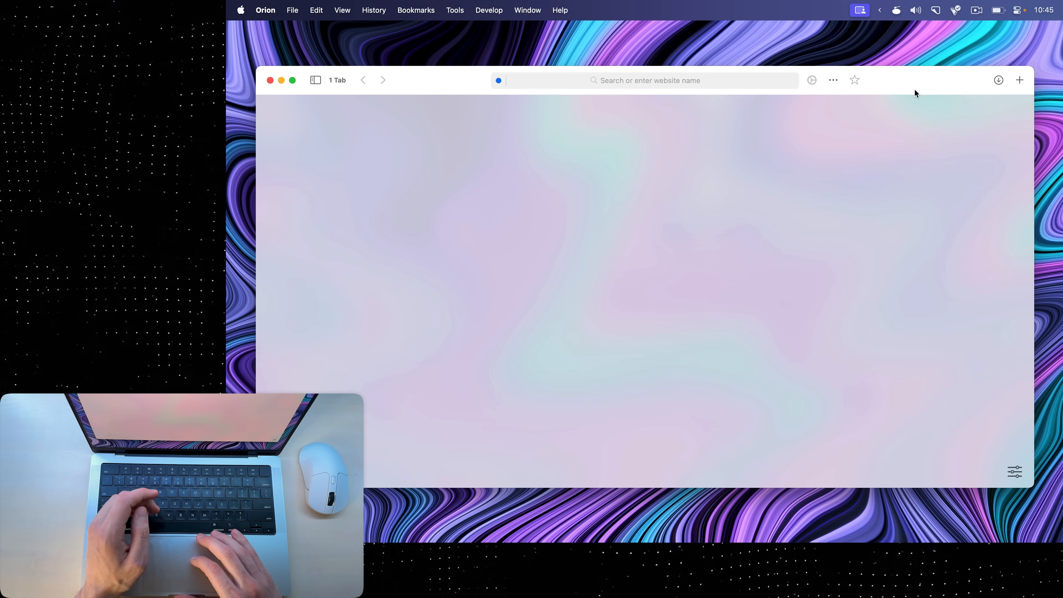
{"action": "left_click", "coordinate": [1014, 472]}
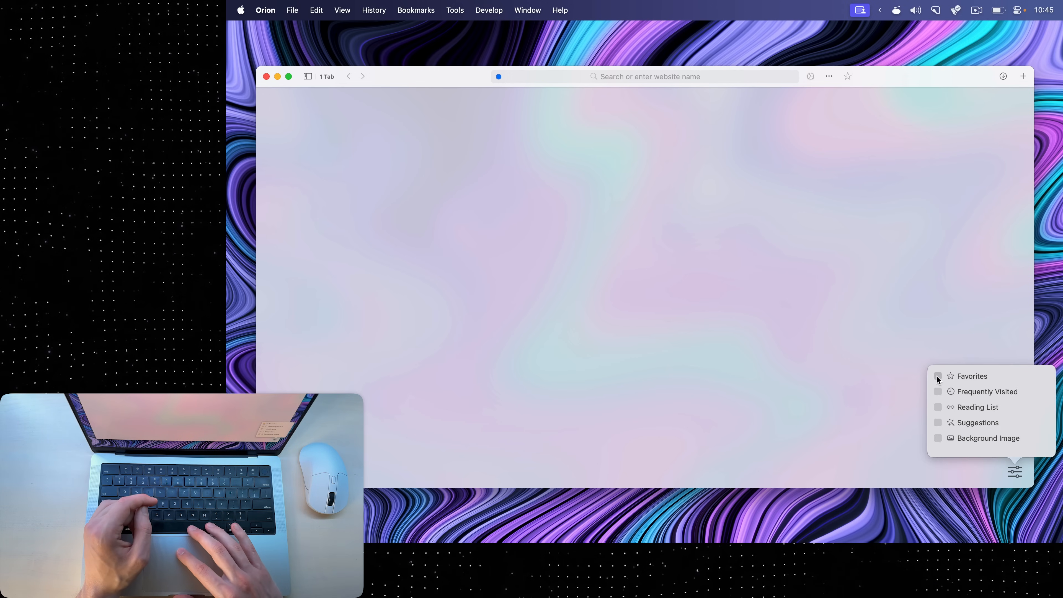
{"action": "left_click", "coordinate": [937, 375]}
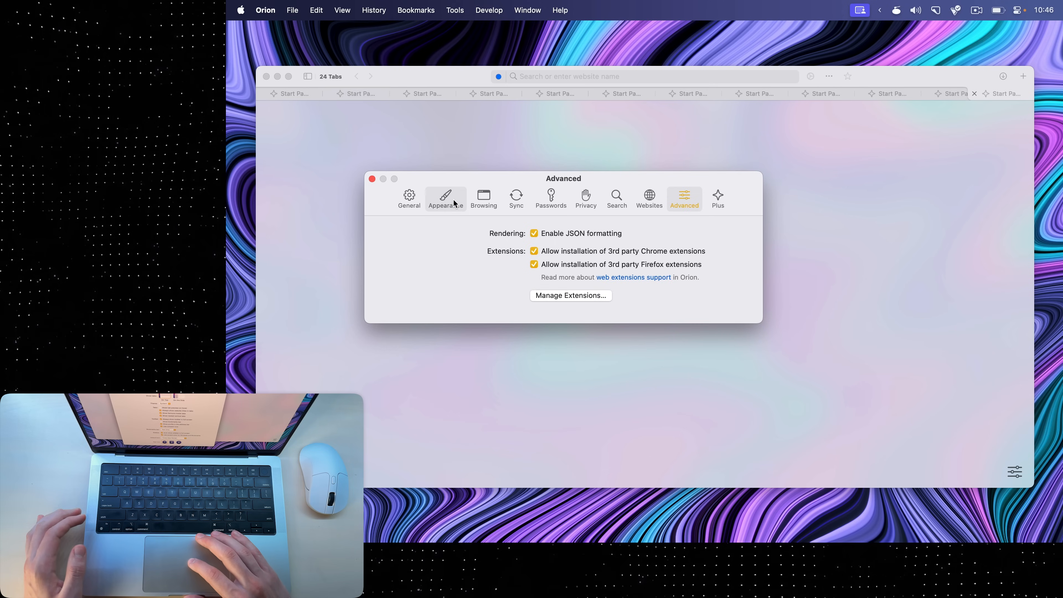
Show the Appearance section of Orion's Settings window.
{"action": "left_click", "coordinate": [445, 197]}
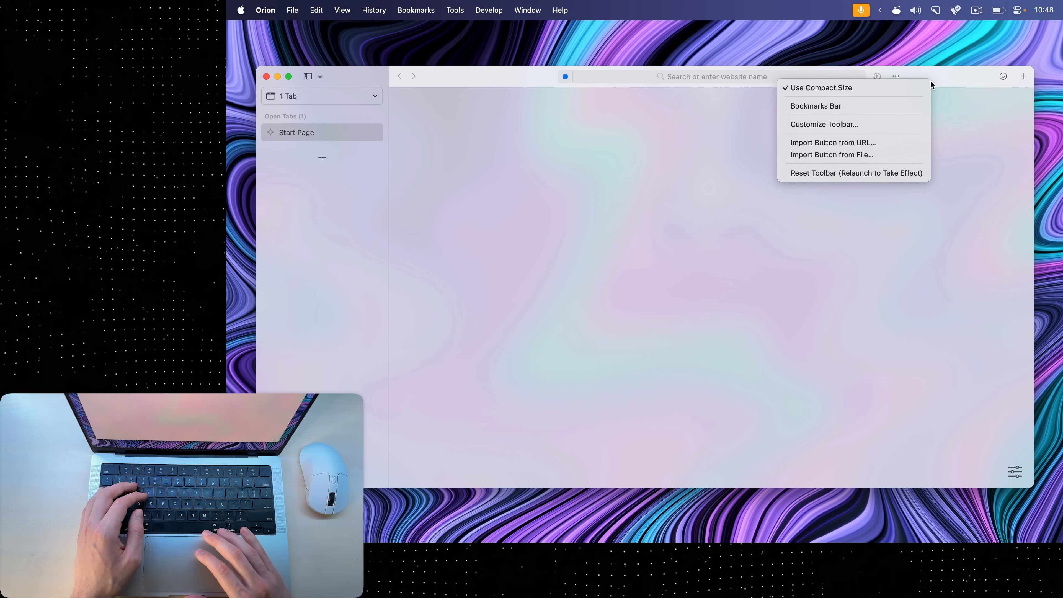
{"action": "left_click", "coordinate": [823, 124]}
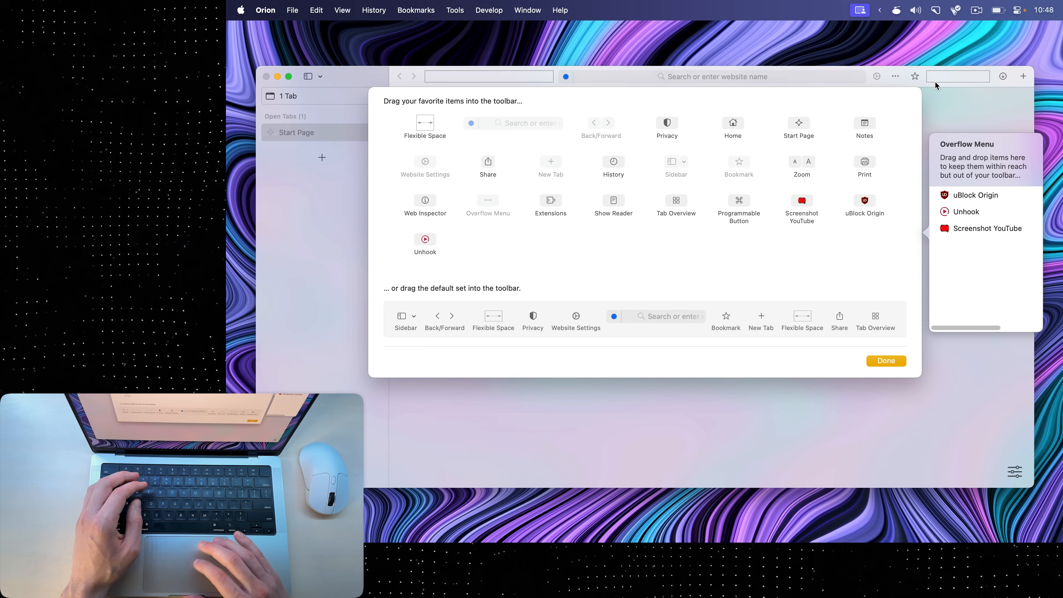
{"action": "left_click", "coordinate": [886, 360]}
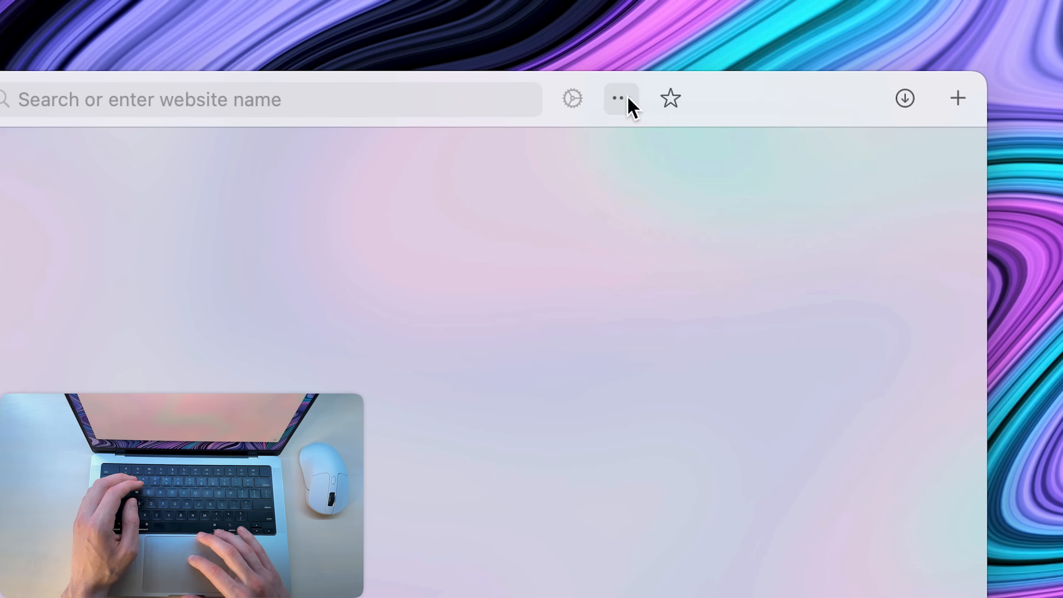
{"action": "mouse_move", "coordinate": [670, 99]}
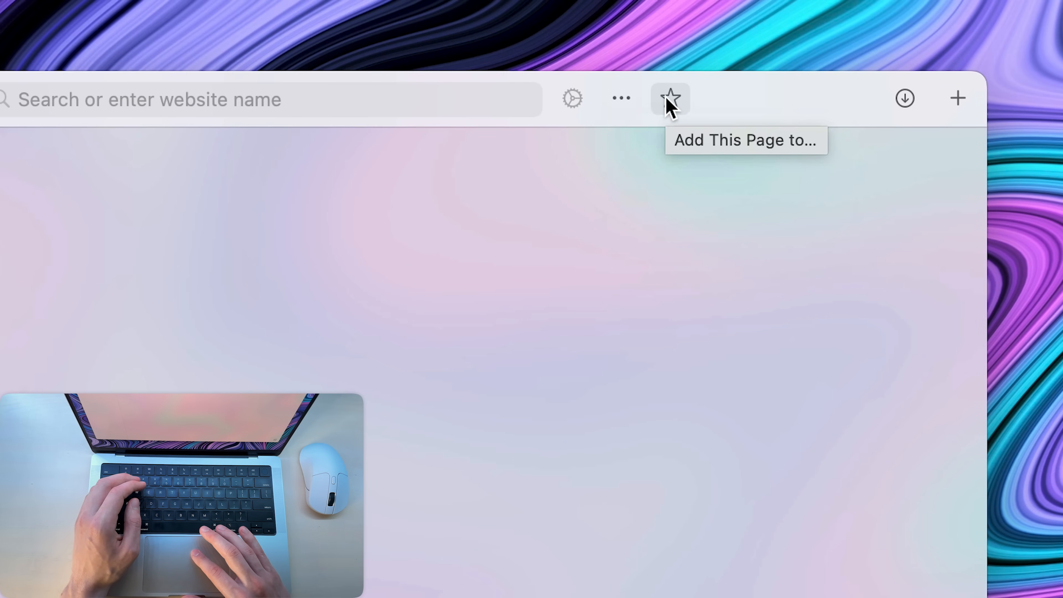
{"action": "mouse_move", "coordinate": [958, 108]}
{"action": "type", "text": "youtube."}
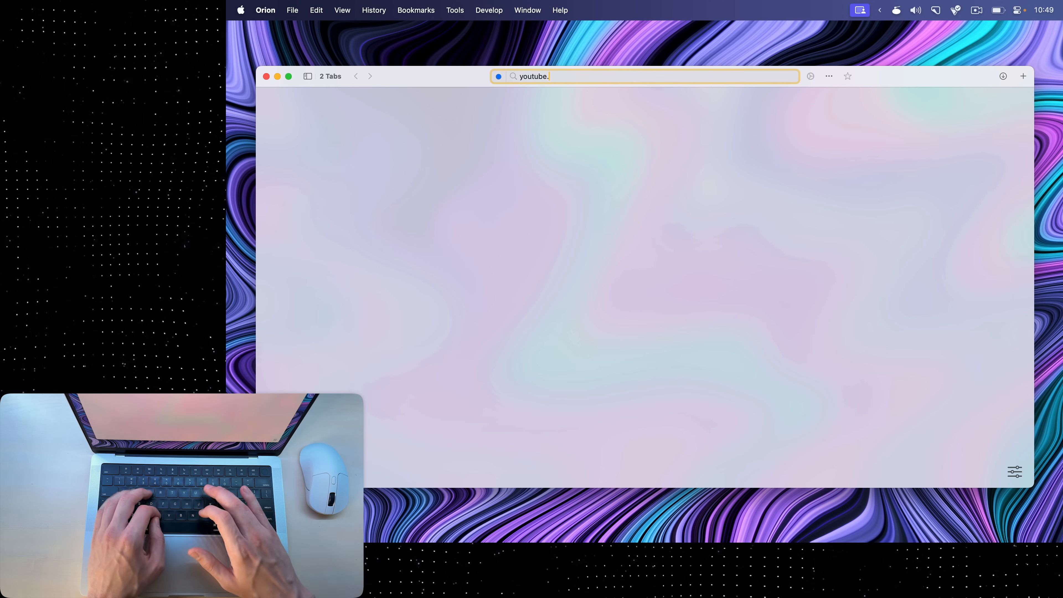
Load youtube.com in a second tab and show the sidebar again after focus mode.
{"action": "key", "text": "Return"}
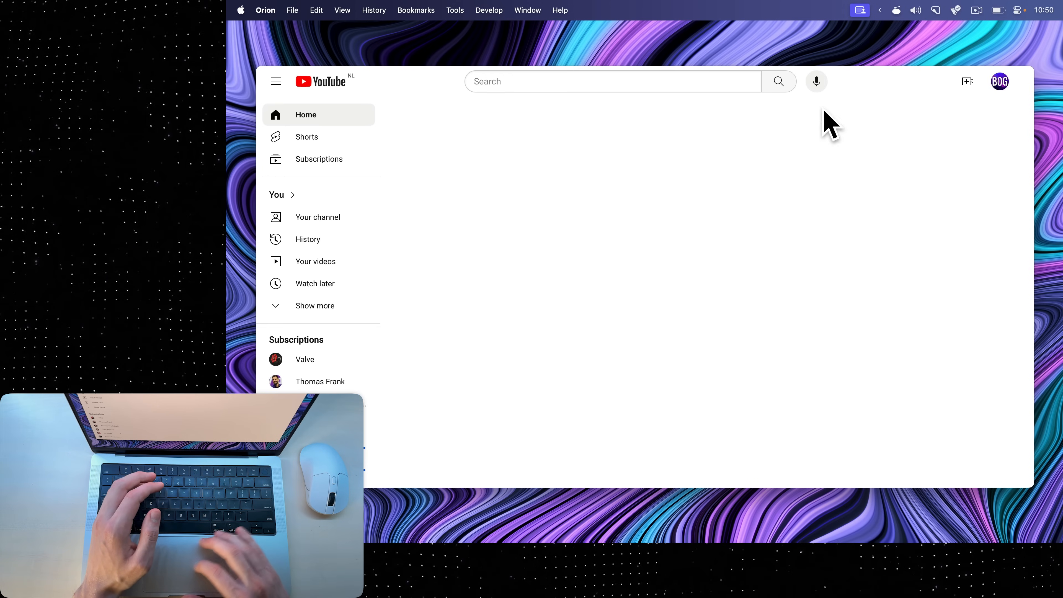
{"action": "mouse_move", "coordinate": [549, 78]}
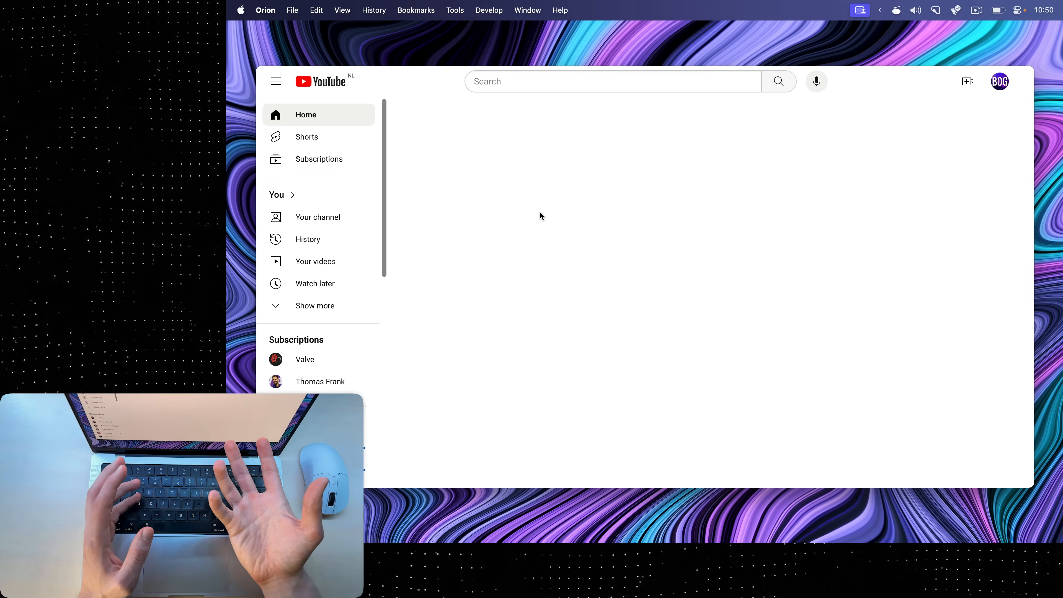
{"action": "left_click", "coordinate": [308, 76]}
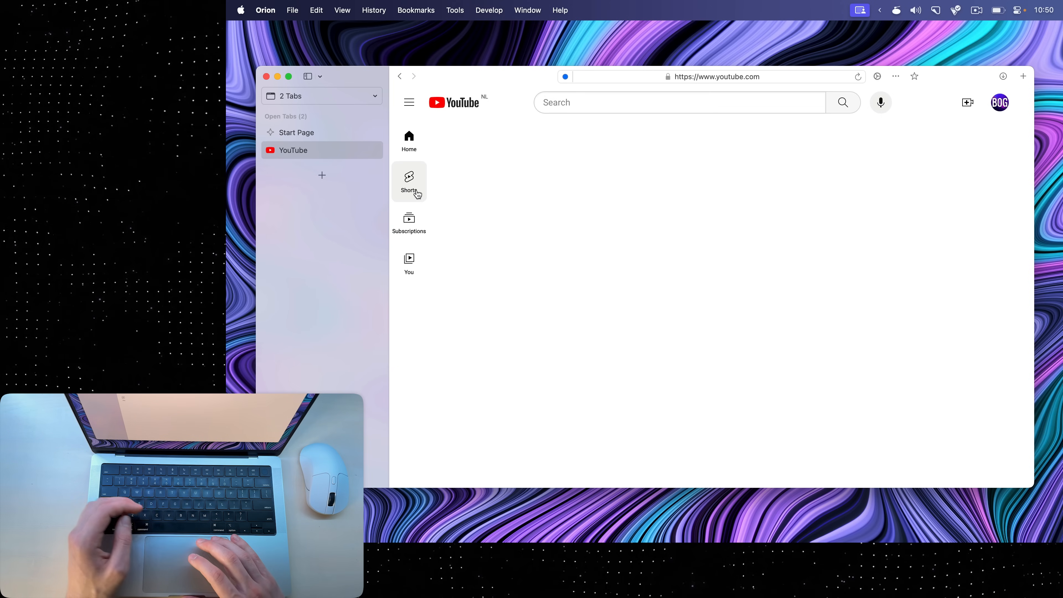
{"action": "mouse_move", "coordinate": [532, 281]}
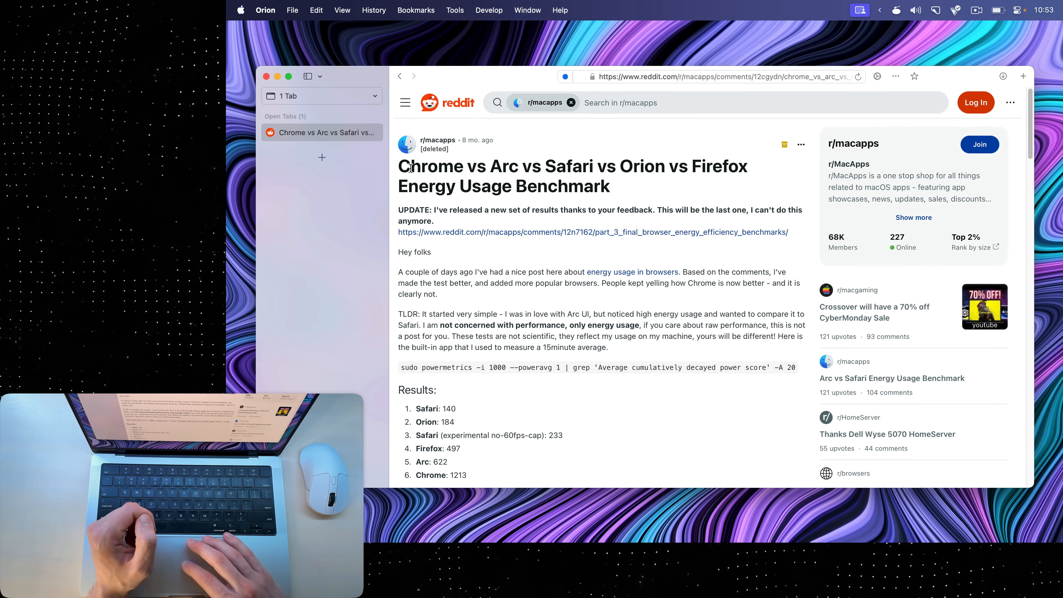
Scroll the Reddit benchmark post to Results and compare Chrome's 1213 to Safari's 140 (~8.66x).
{"action": "scroll", "scroll_direction": "down", "scroll_amount": 3}
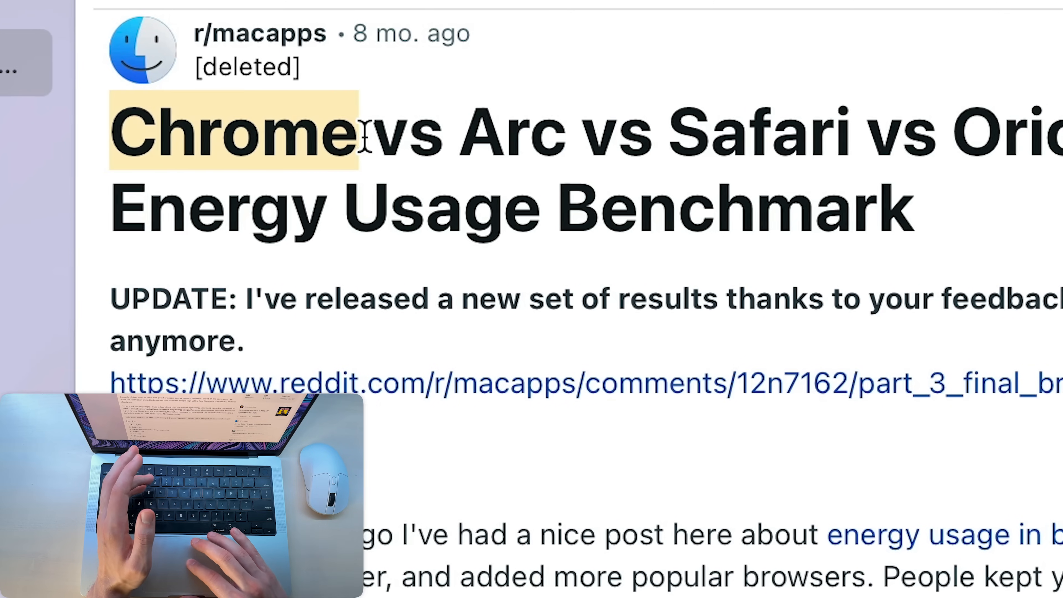
{"action": "scroll", "scroll_direction": "right", "scroll_amount": 3}
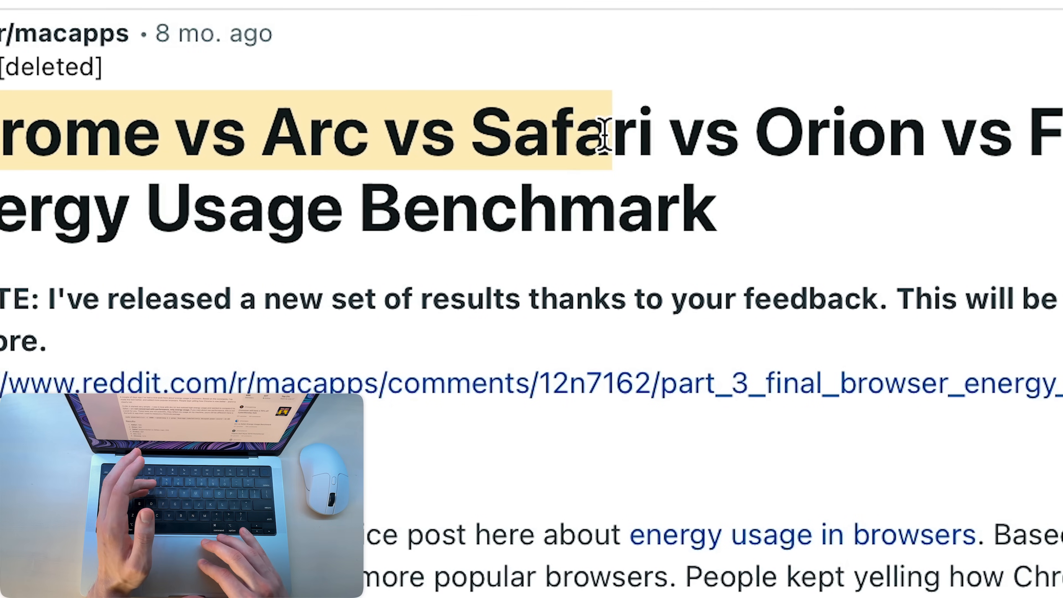
{"action": "scroll", "scroll_direction": "right", "scroll_amount": 3}
{"action": "type", "text": "1213/140"}
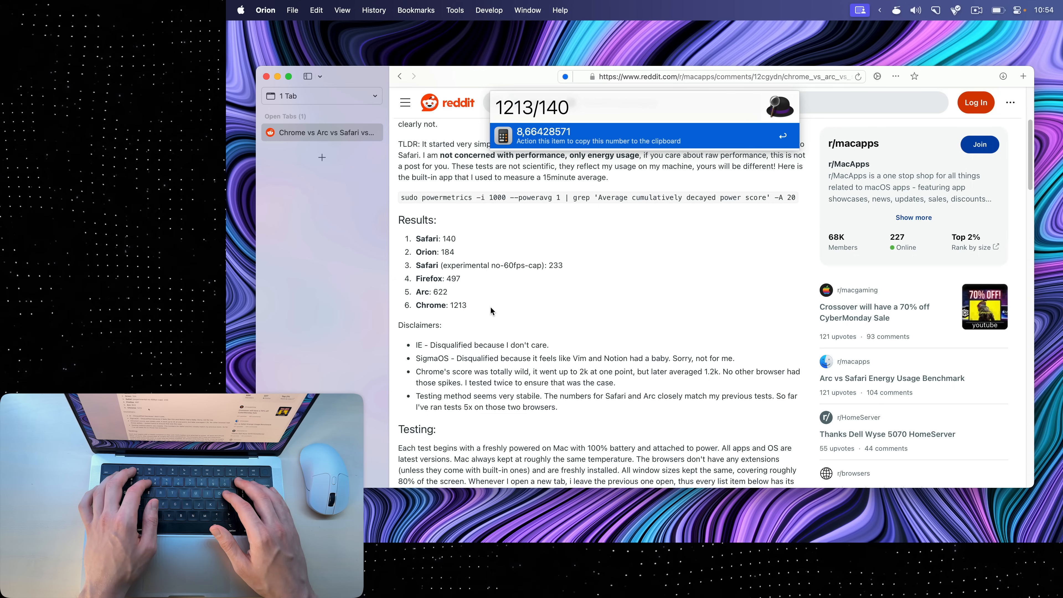
{"action": "left_click", "coordinate": [570, 107]}
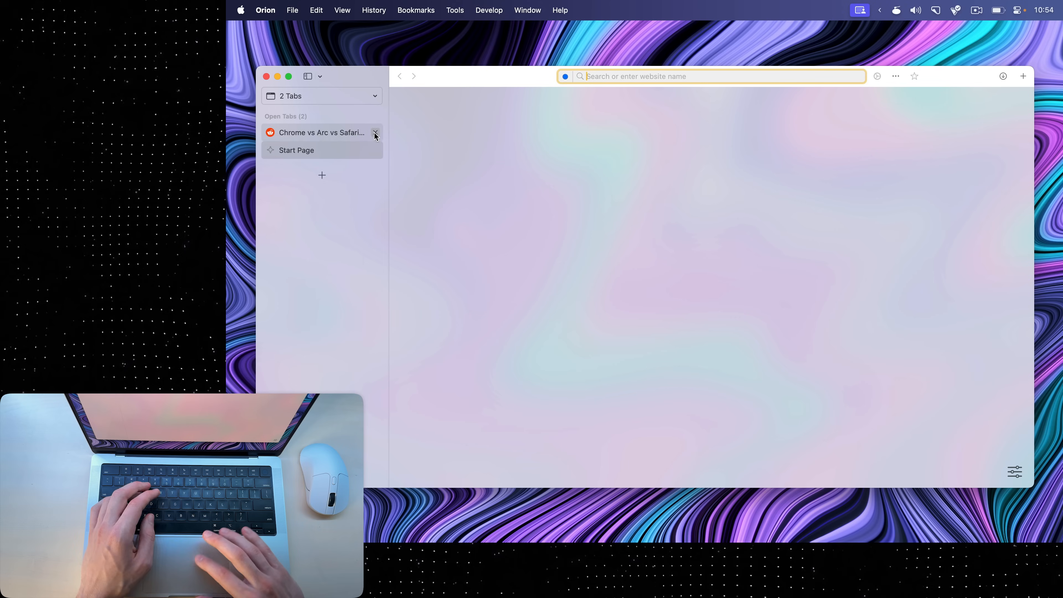
Close the Reddit benchmark tab, leaving only the Start Page.
{"action": "left_click", "coordinate": [375, 132]}
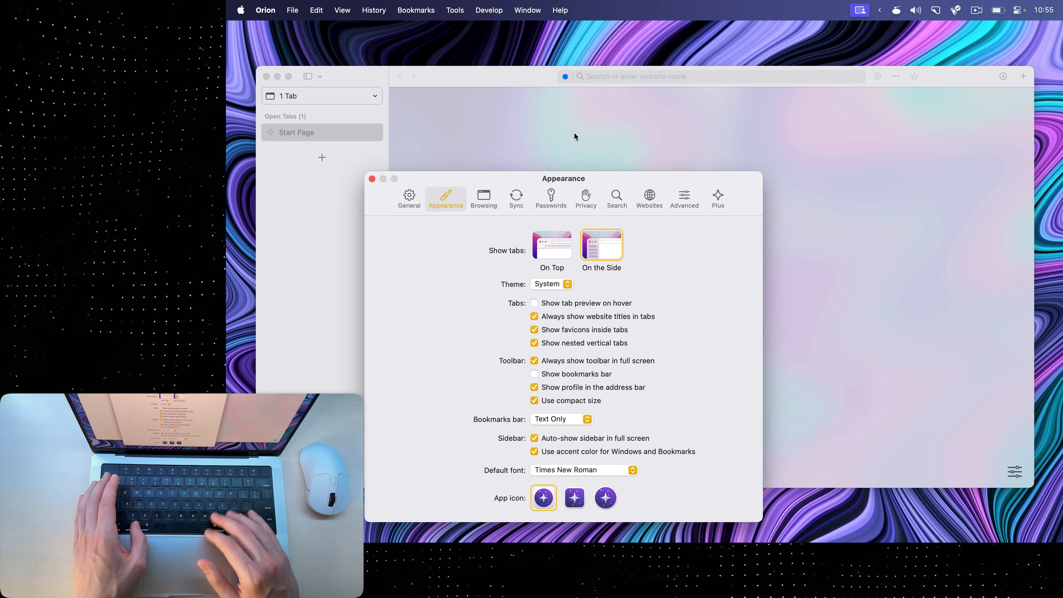
Show the Advanced settings allowing third-party Chrome and Firefox extensions.
{"action": "left_click", "coordinate": [684, 197]}
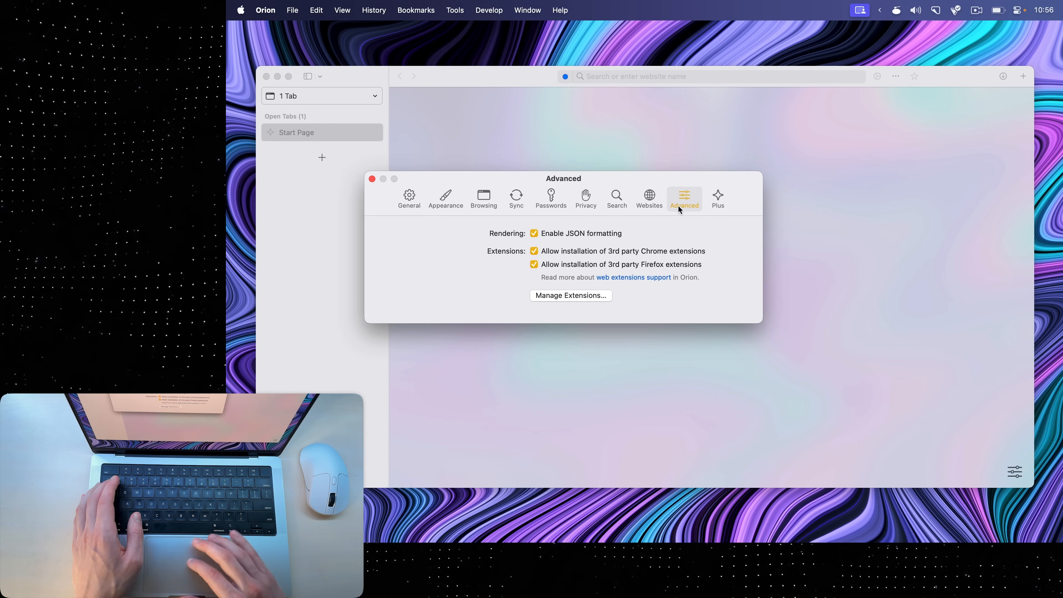
{"action": "mouse_move", "coordinate": [587, 259]}
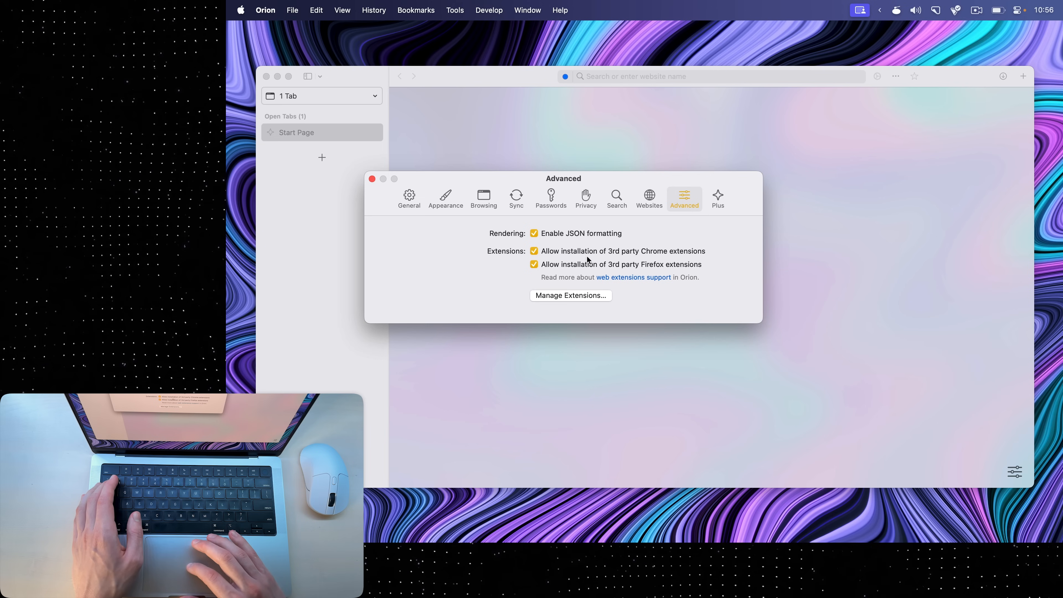
{"action": "mouse_move", "coordinate": [652, 269]}
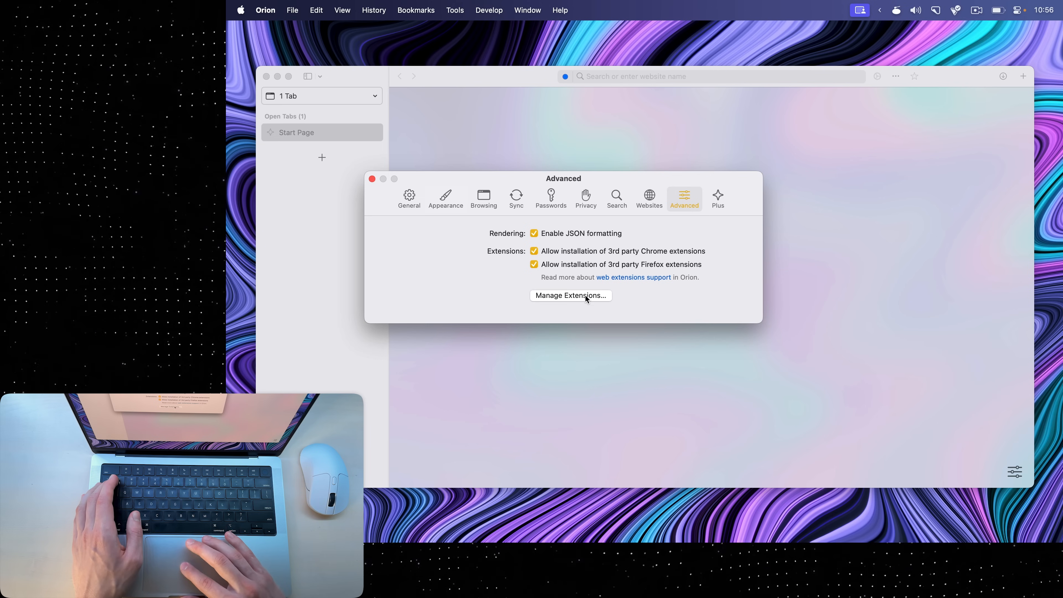
List Screenshot YouTube, uBlock Origin and Unhook in Manage Extensions and show the Add Extension sources.
{"action": "left_click", "coordinate": [569, 295]}
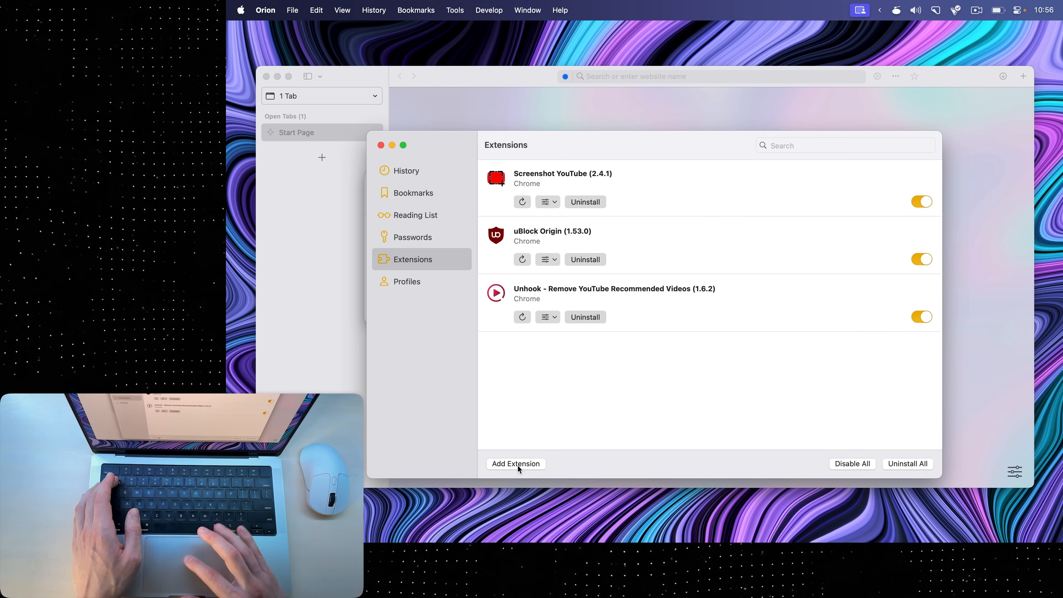
{"action": "left_click", "coordinate": [516, 464]}
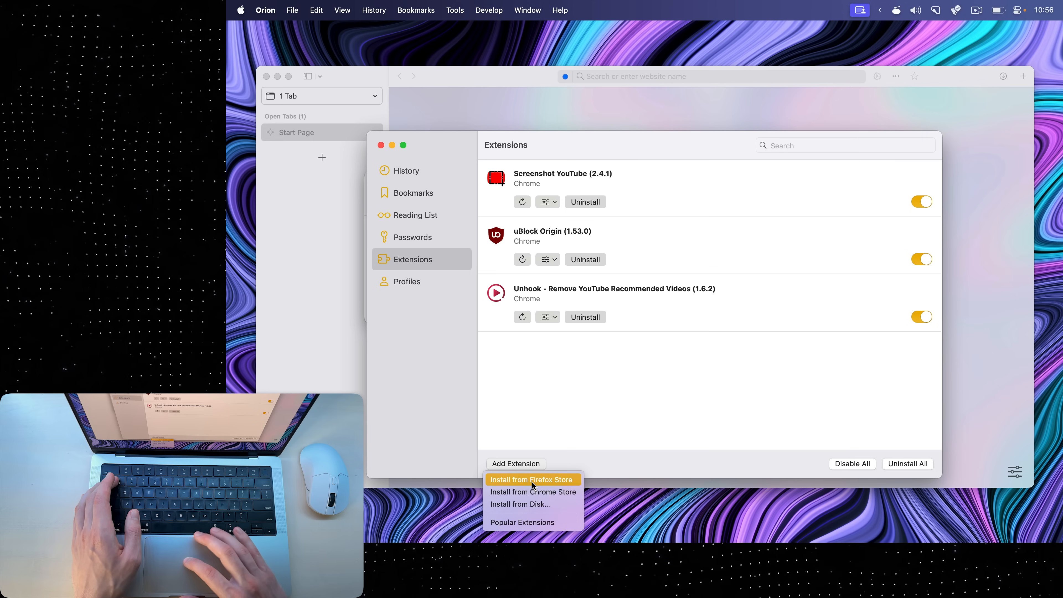
{"action": "mouse_move", "coordinate": [534, 492]}
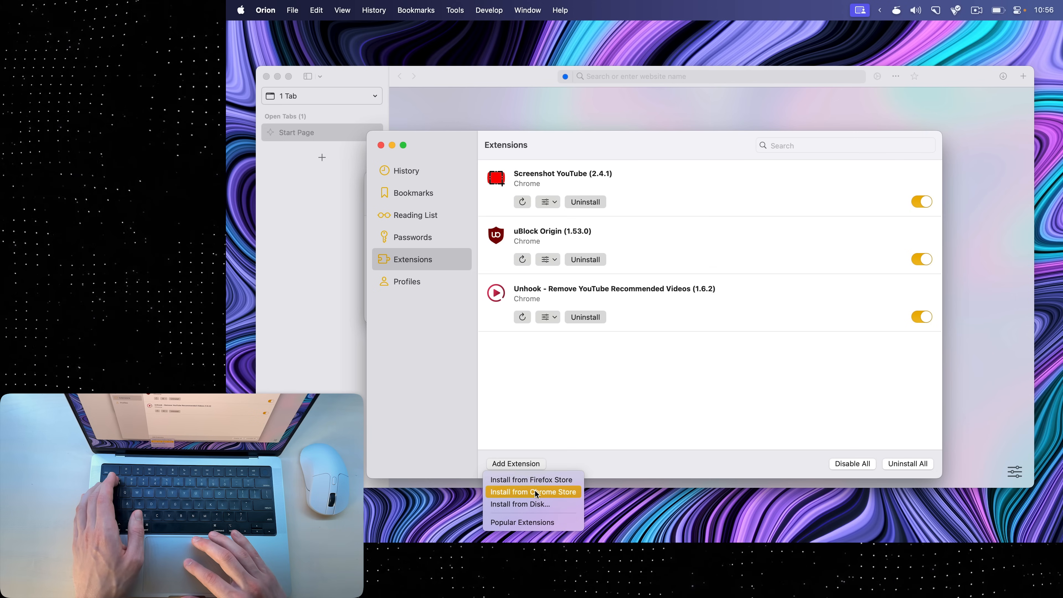